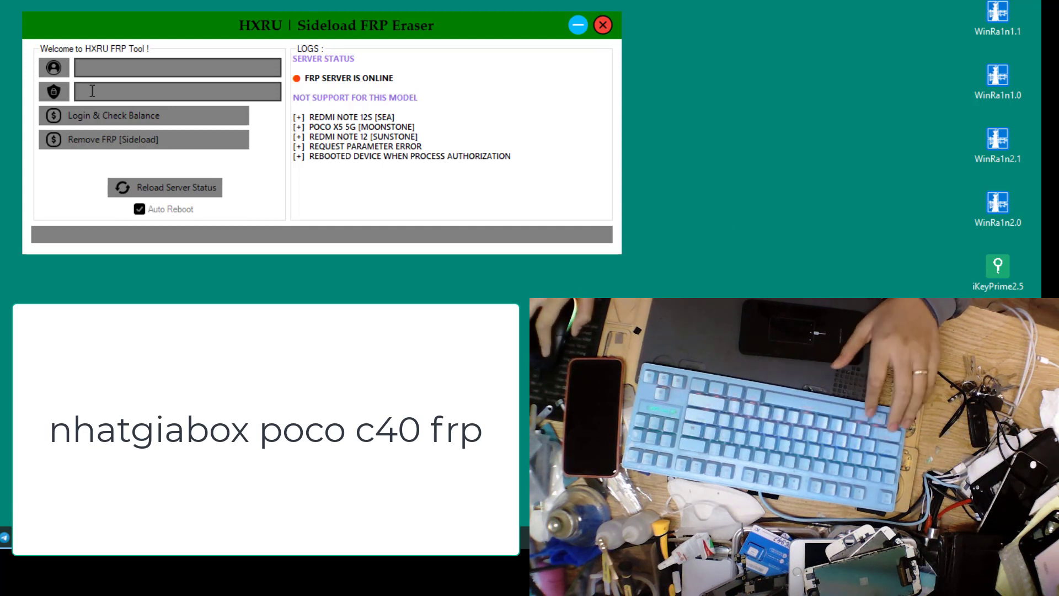
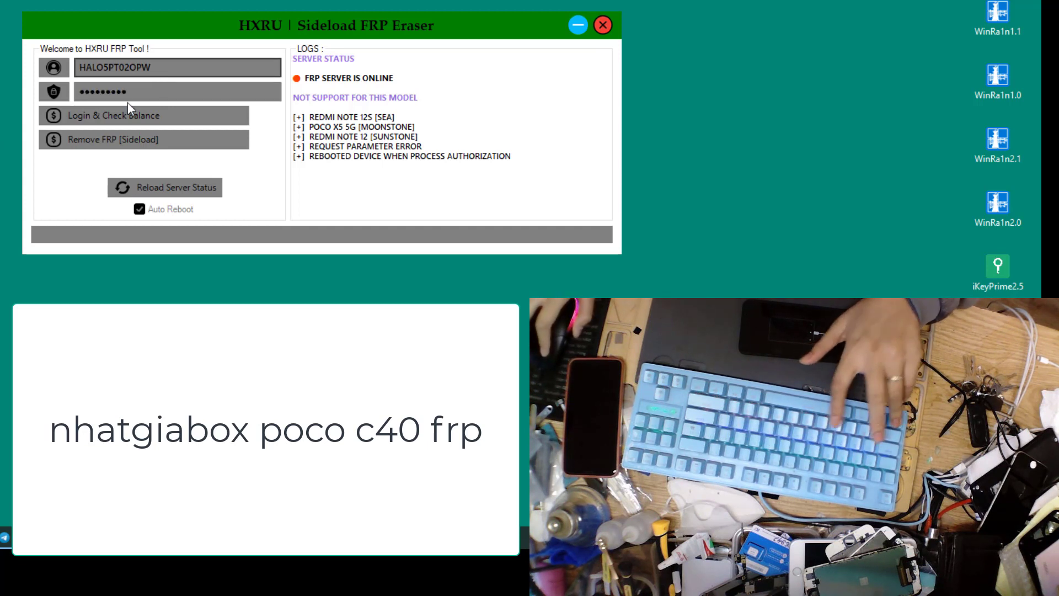
Log in and check the balance, with the log showing servers online and 1 credit
left_click(115, 115)
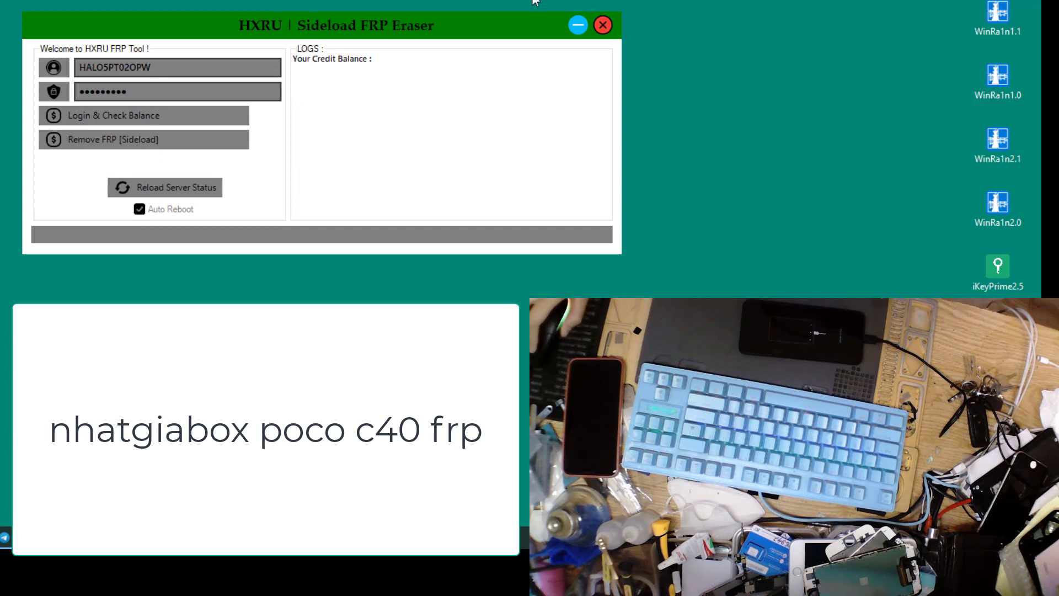
left_click(143, 114)
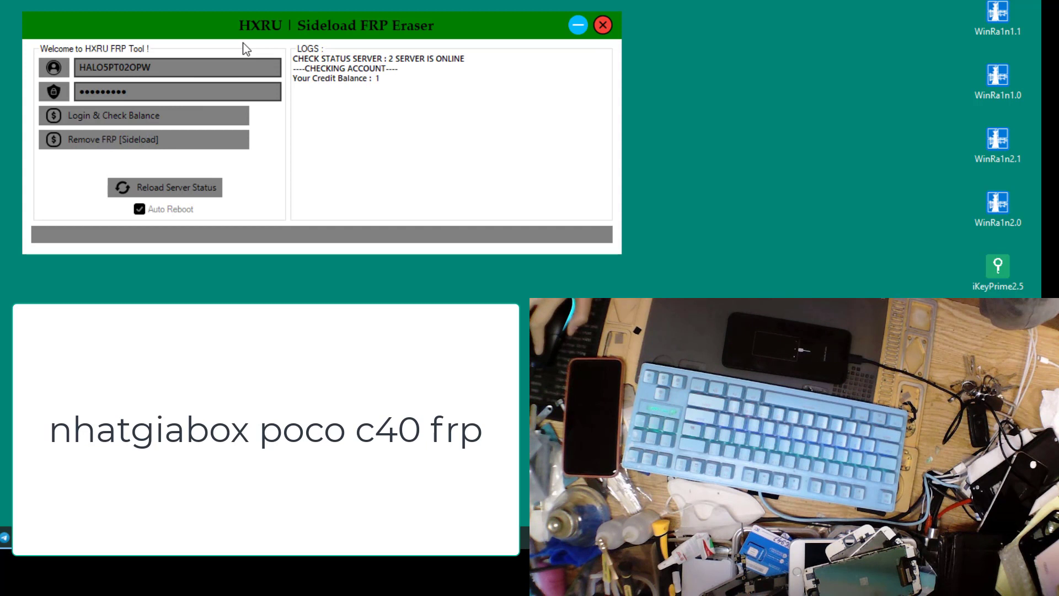
Run Remove FRP [Sideload] on the Poco C40, which fails with SERVER IS OFFLINE, then recheck the balance
left_click(143, 139)
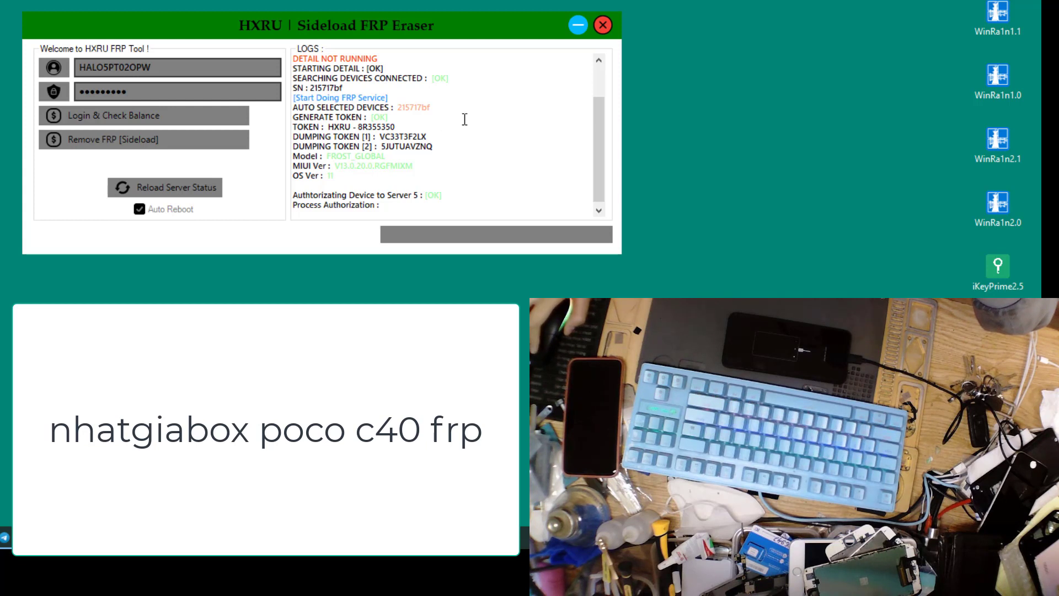
mouse_move(511, 65)
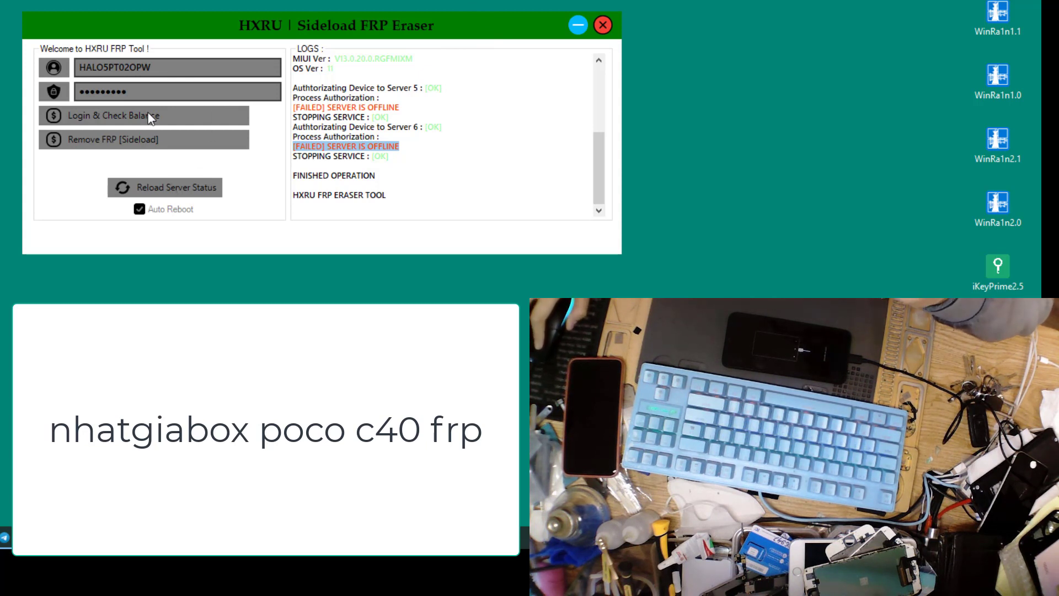
left_click(143, 116)
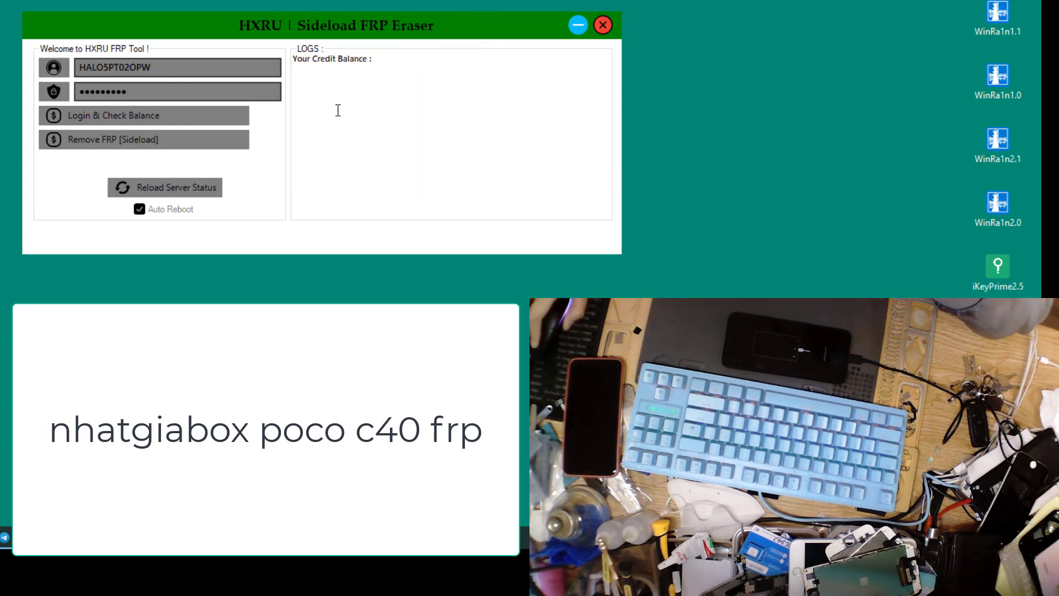